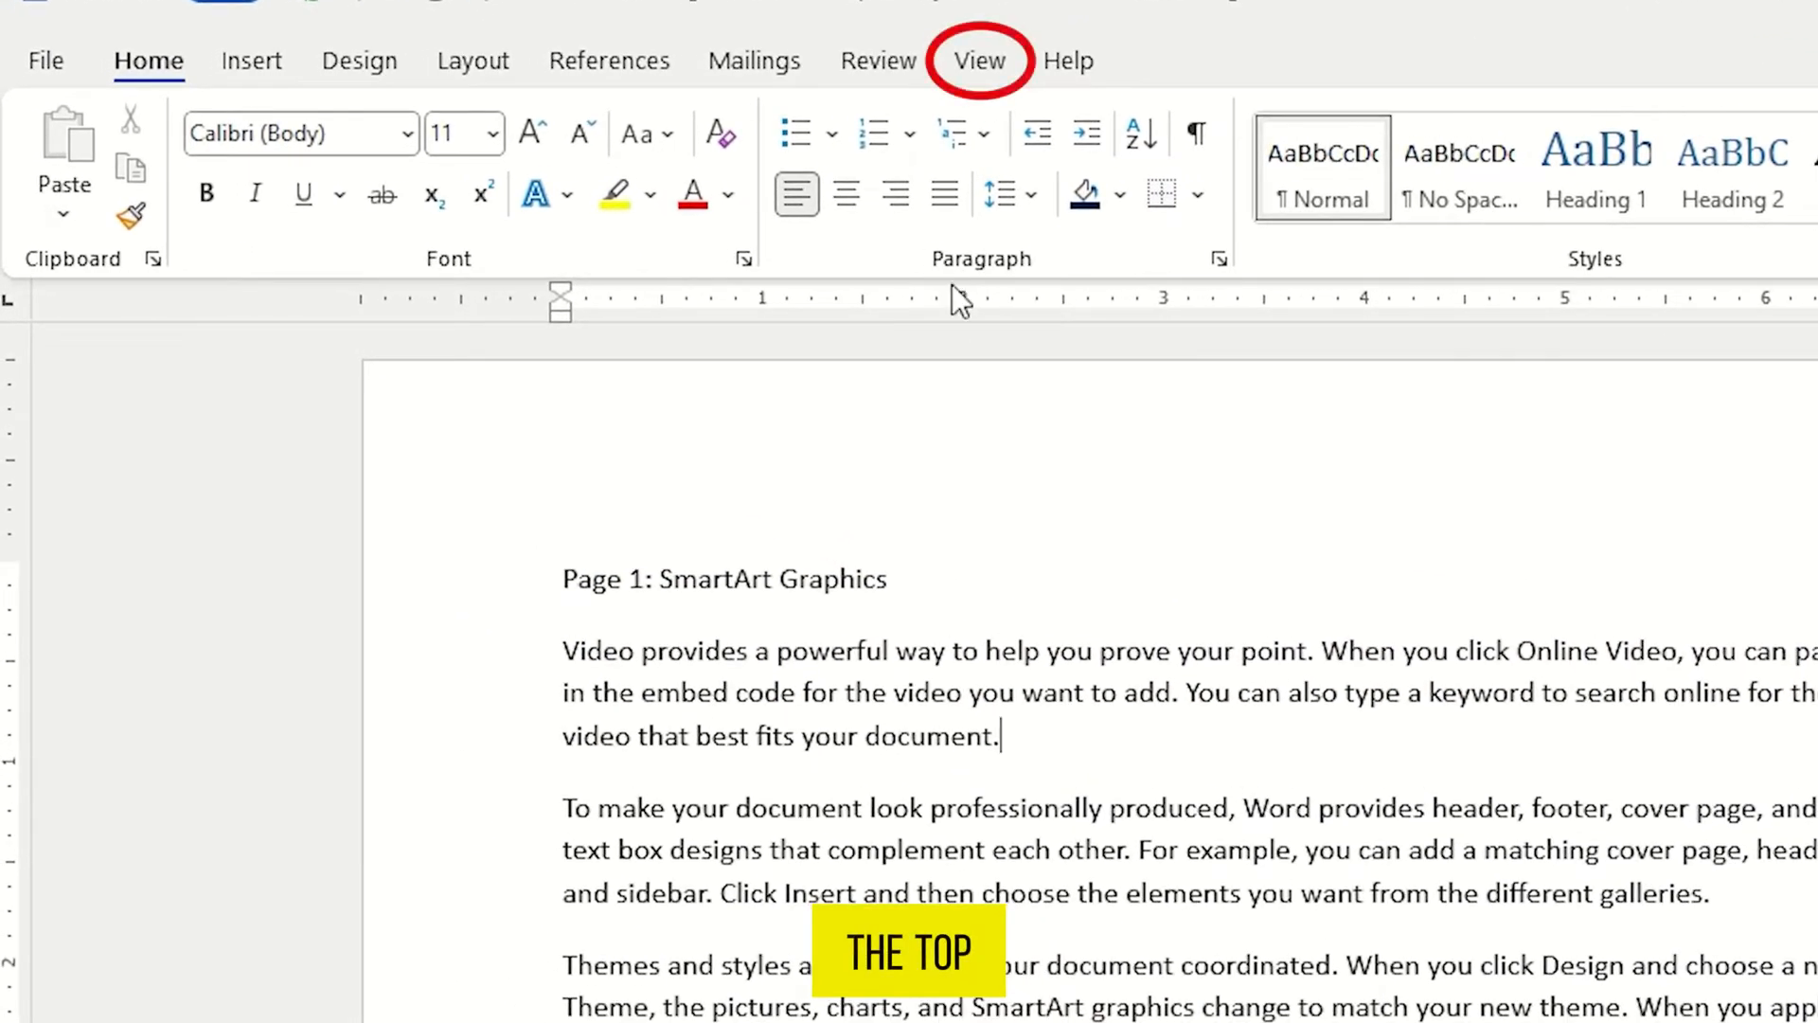
Show the Navigation pane from the View tab's Show group
{"action": "left_click", "coordinate": [978, 61]}
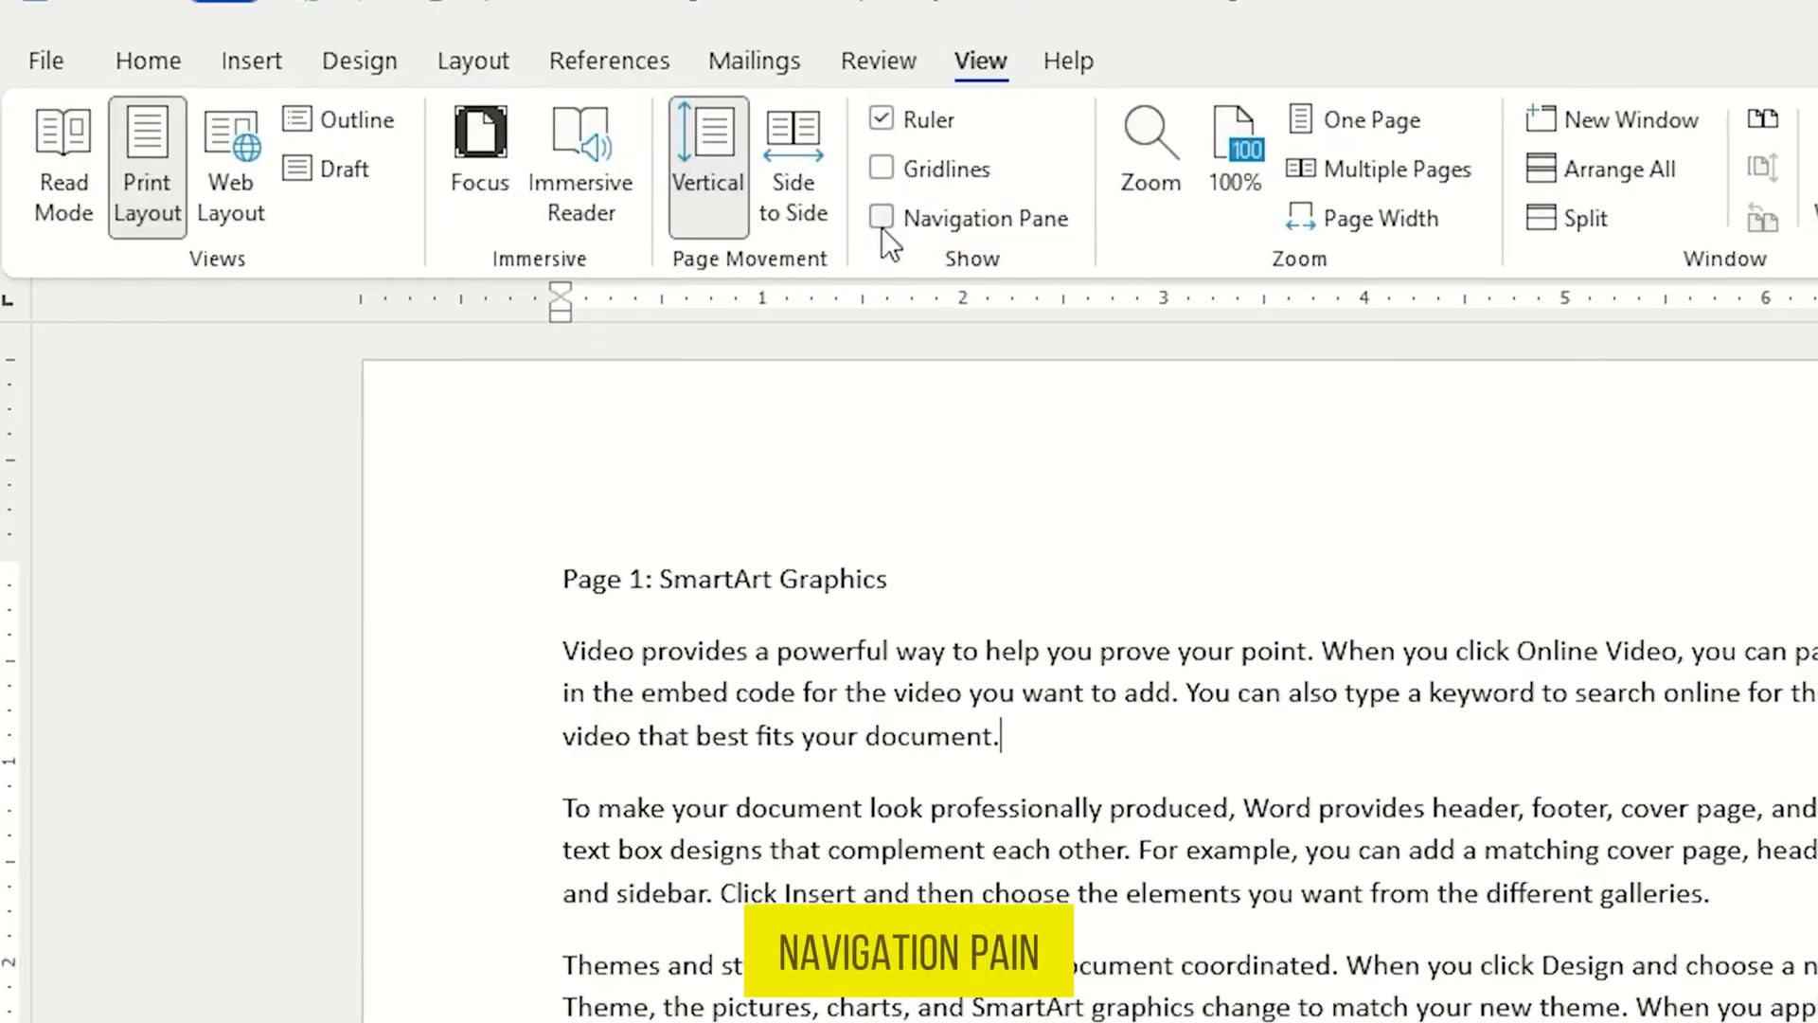
{"action": "left_click", "coordinate": [882, 218]}
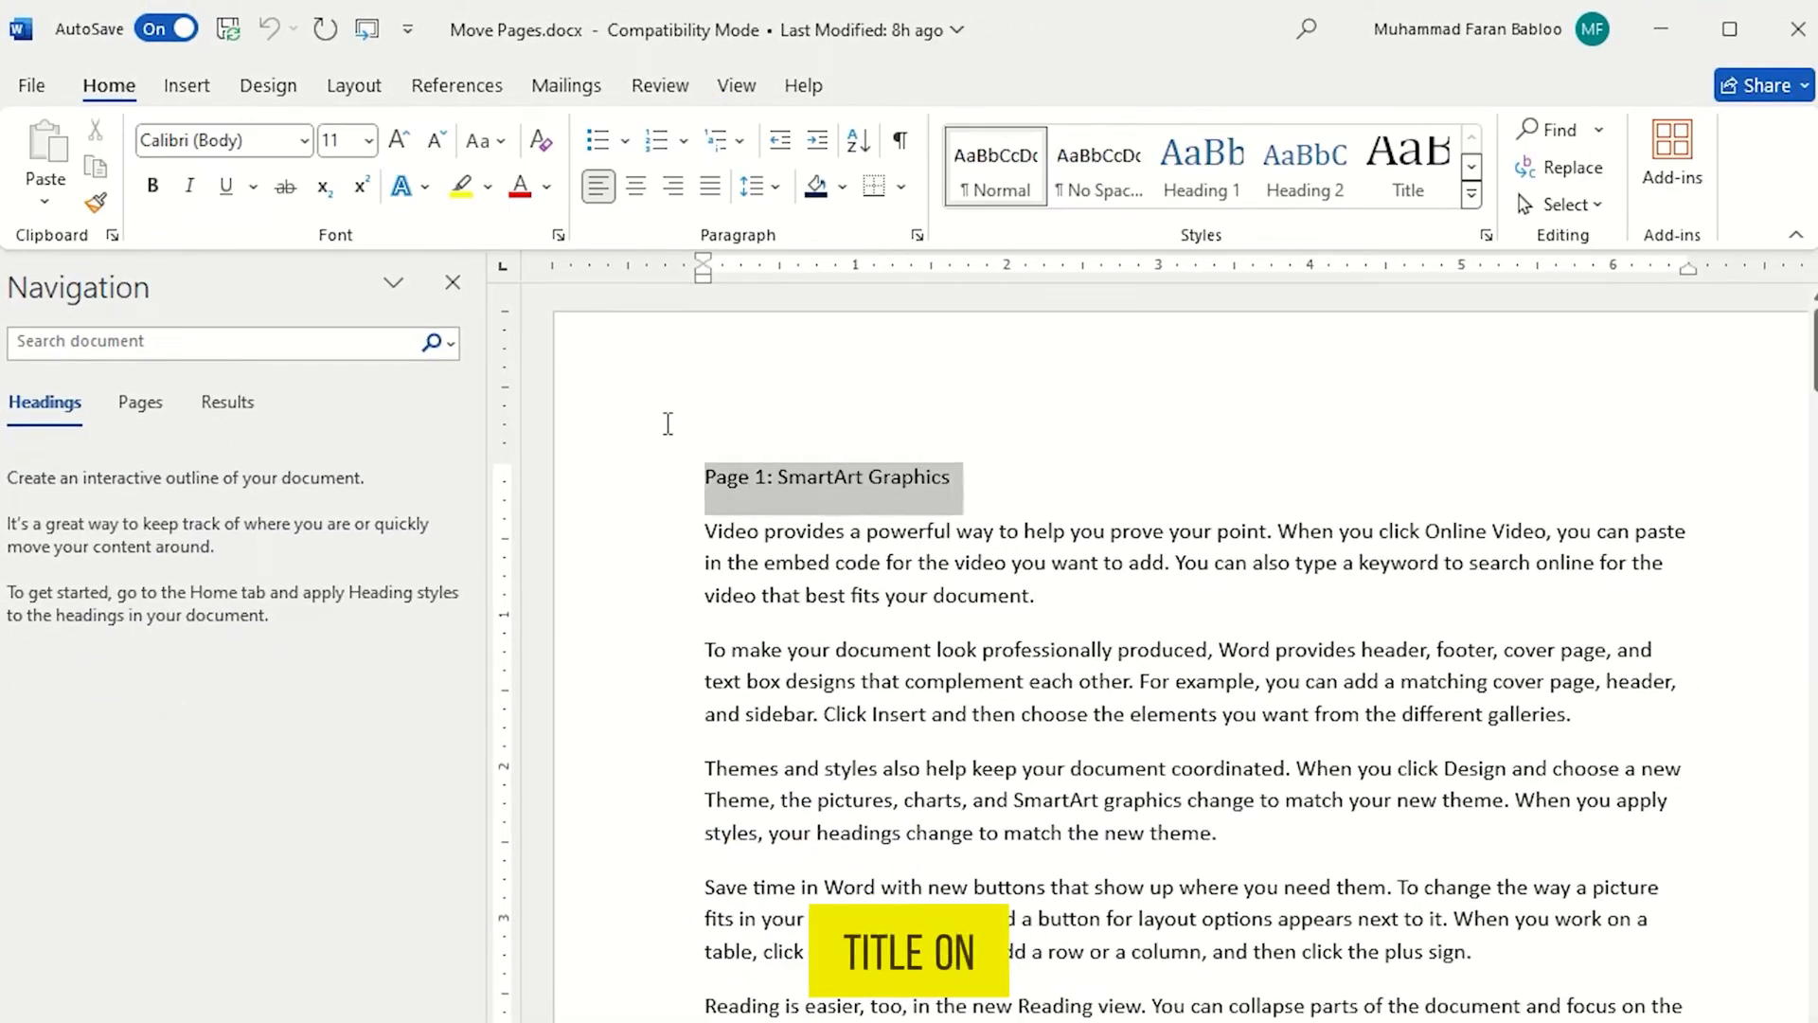
Apply Heading 1 style to the Page 1 and Page 2 titles so they list in the Navigation pane
{"action": "left_click", "coordinate": [1202, 166]}
{"action": "type", "text": "Page 2: Document Look"}
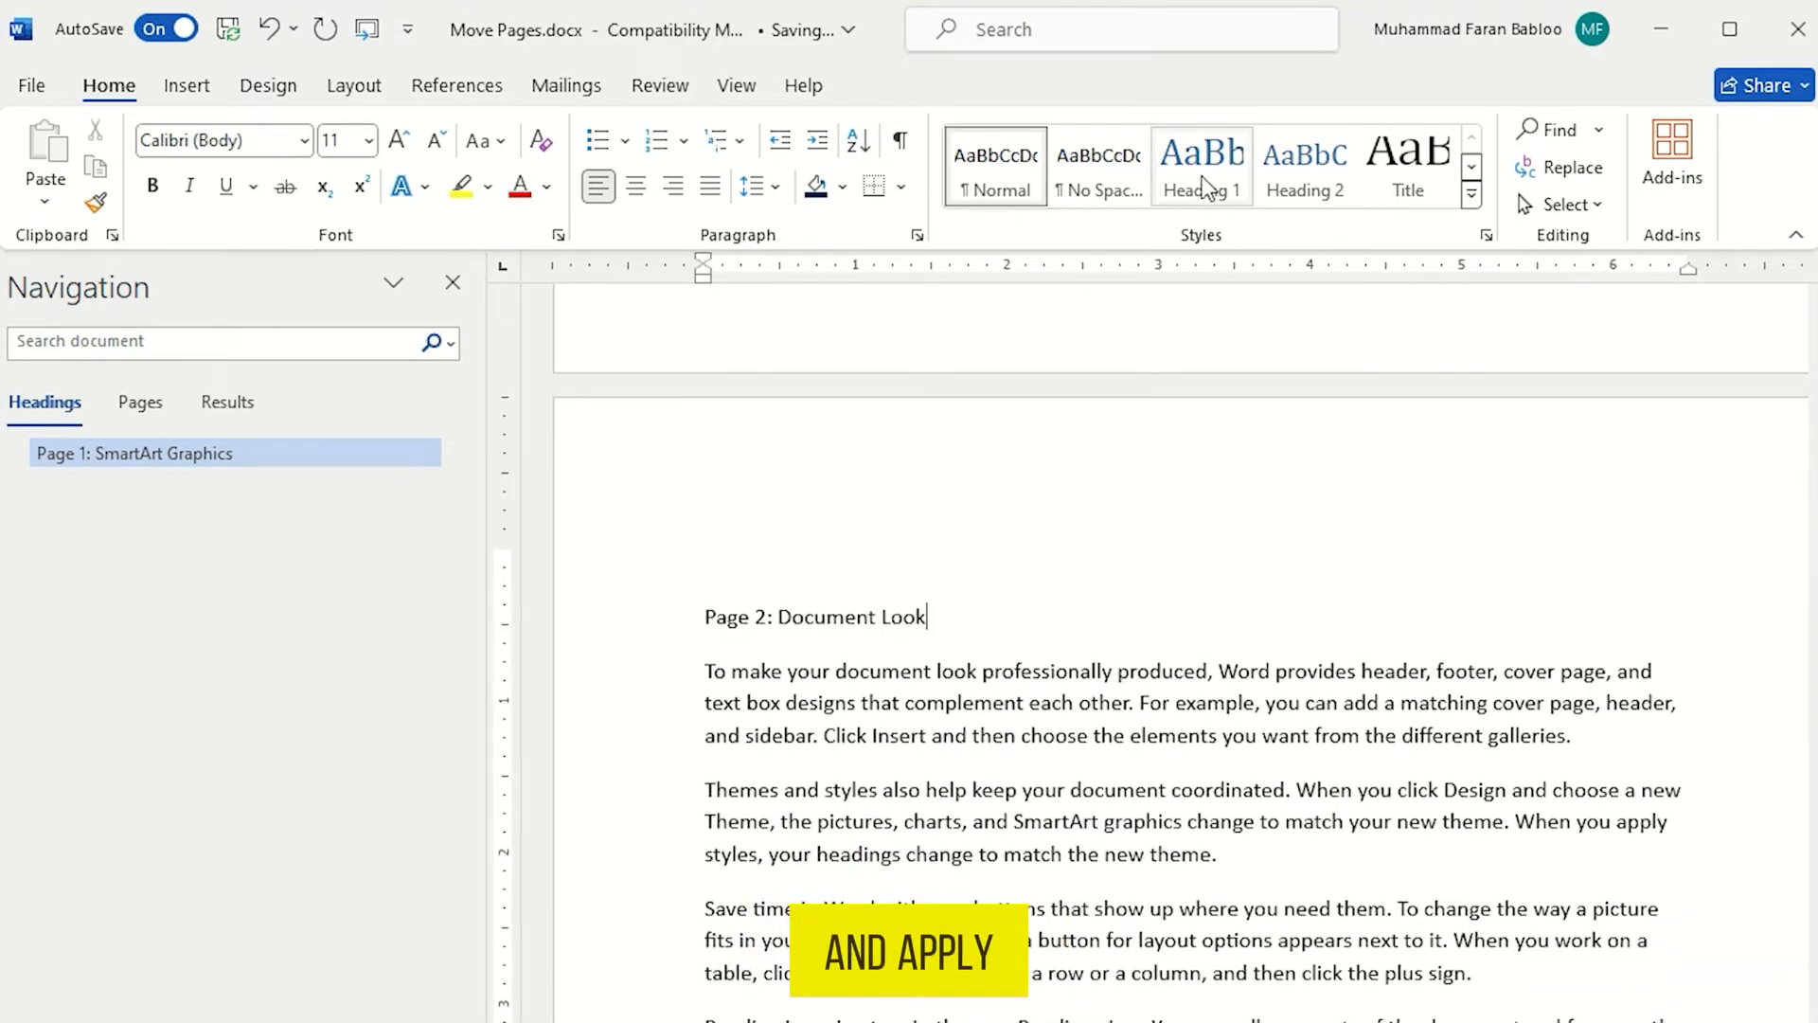
{"action": "left_click", "coordinate": [1202, 165]}
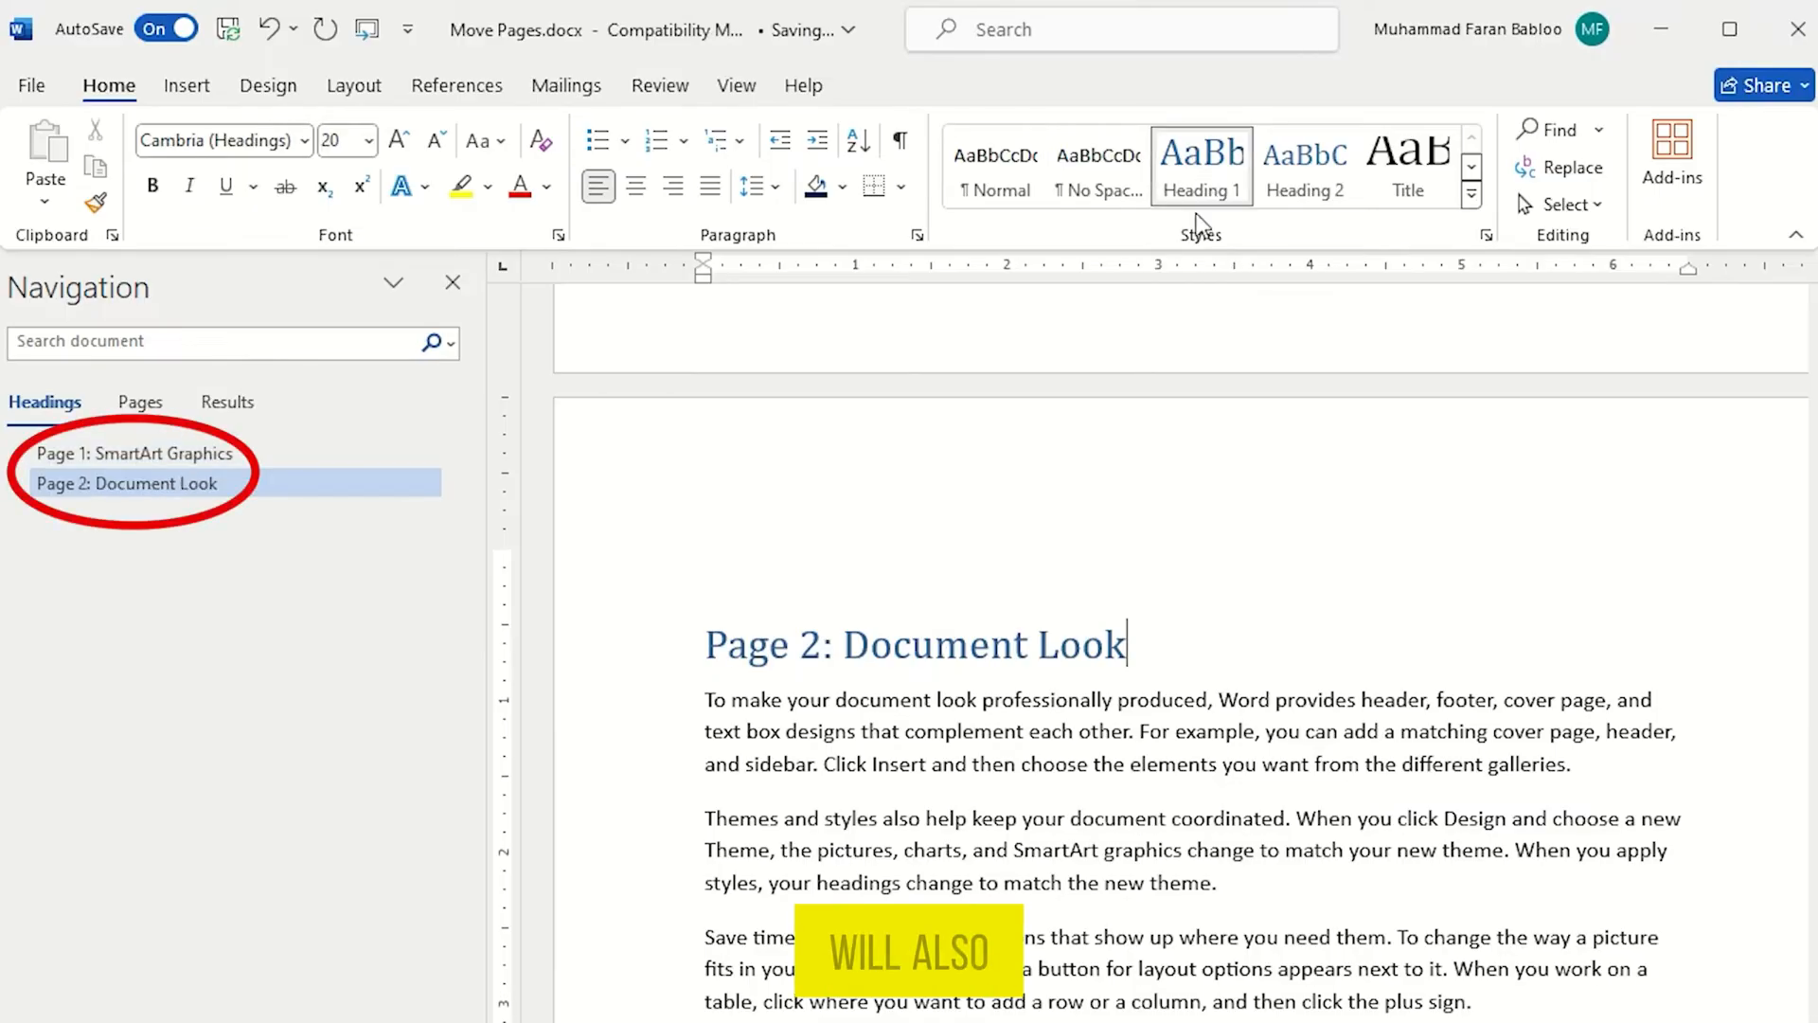
{"action": "left_click", "coordinate": [106, 544]}
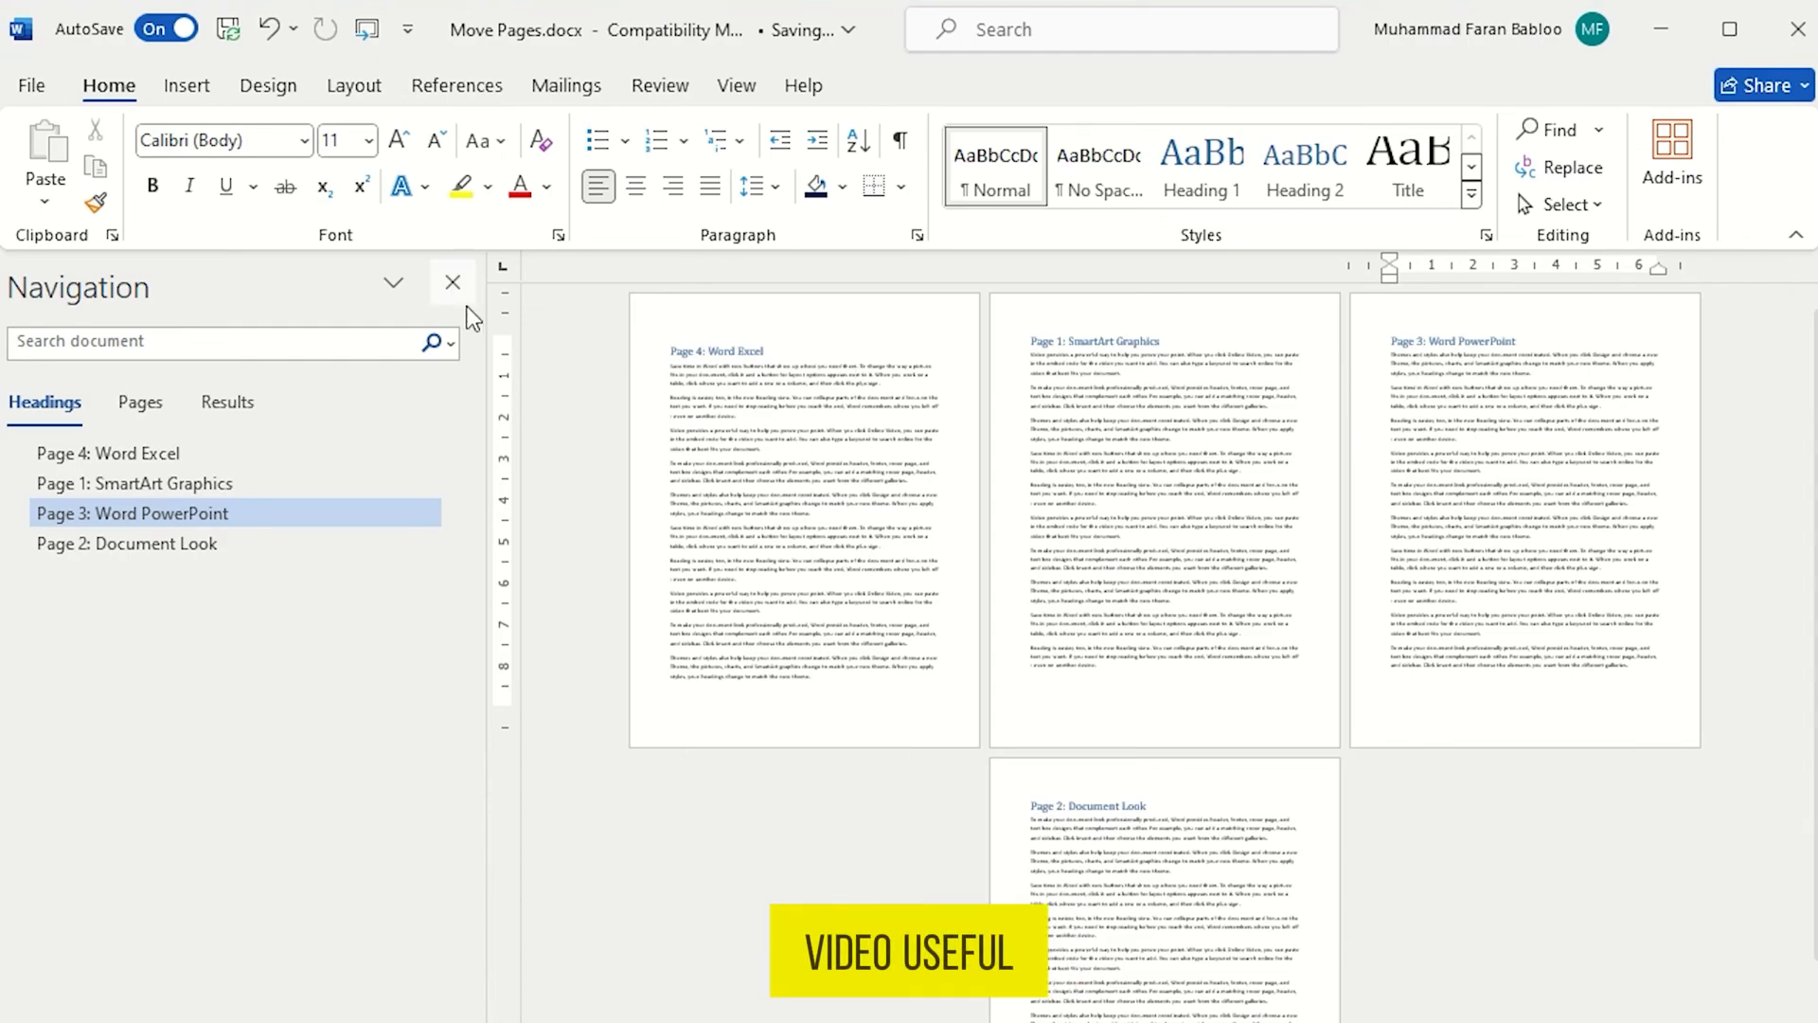
Close the Navigation pane, leaving pages ordered 4, 1, 3, 2
{"action": "left_click", "coordinate": [453, 282]}
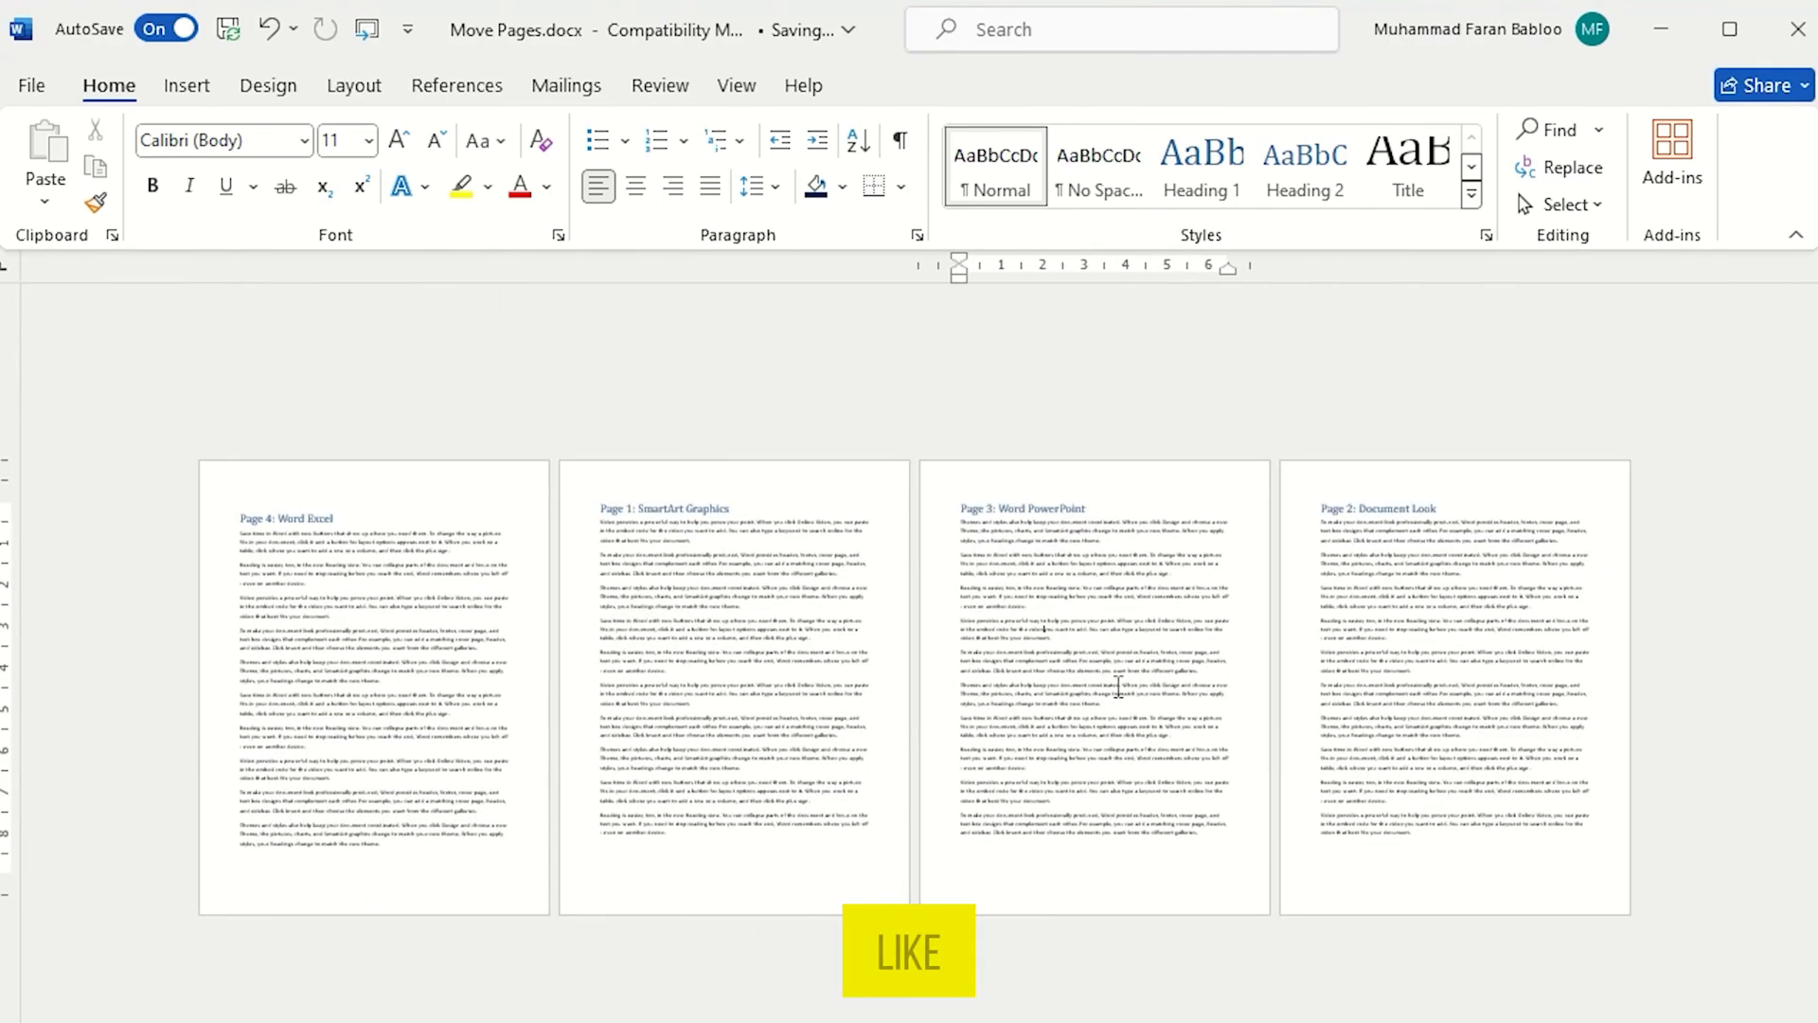